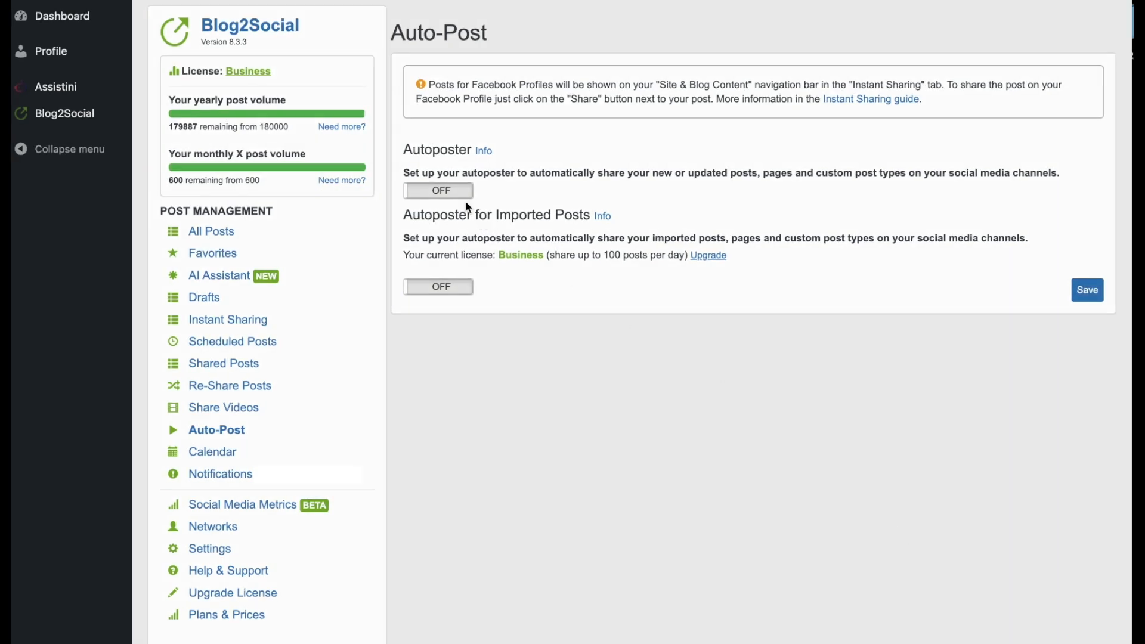
left_click(437, 190)
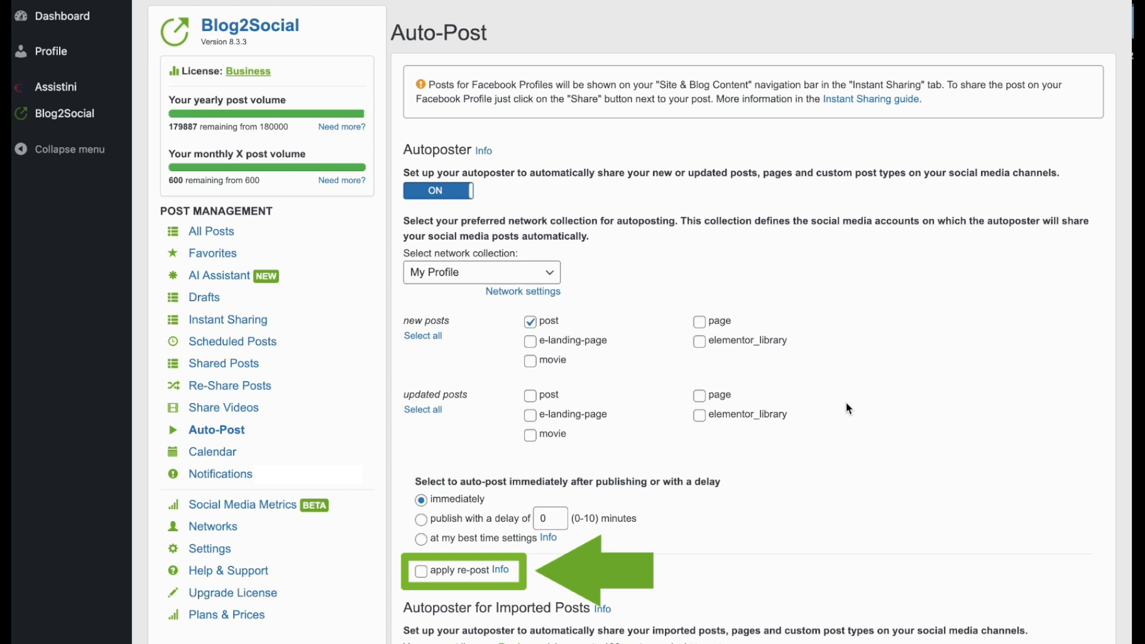
left_click(438, 191)
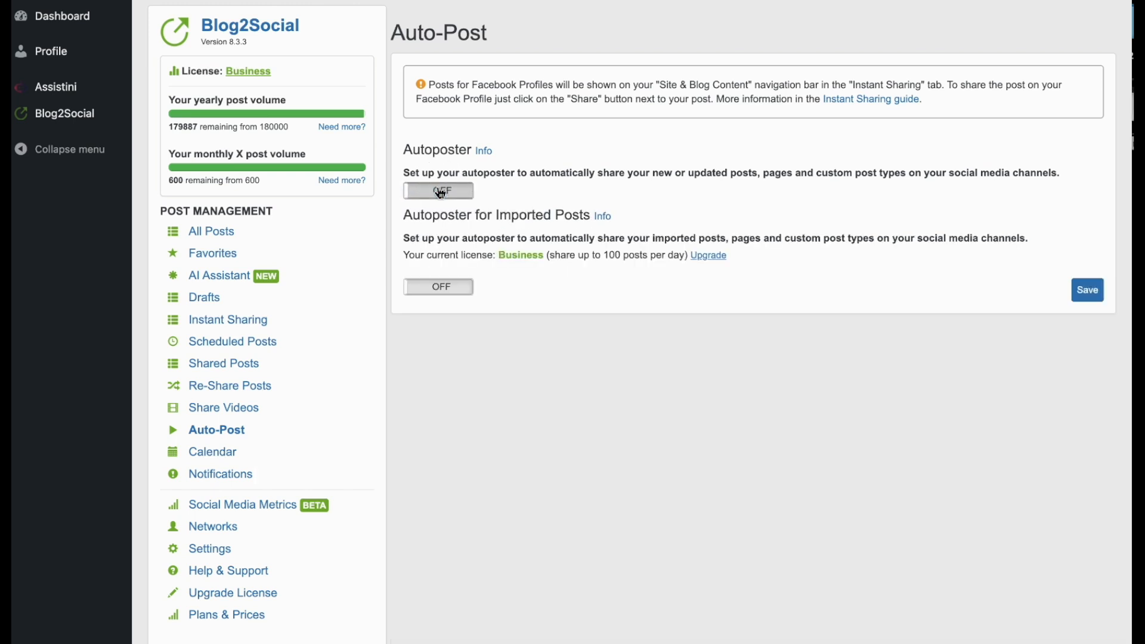
left_click(438, 287)
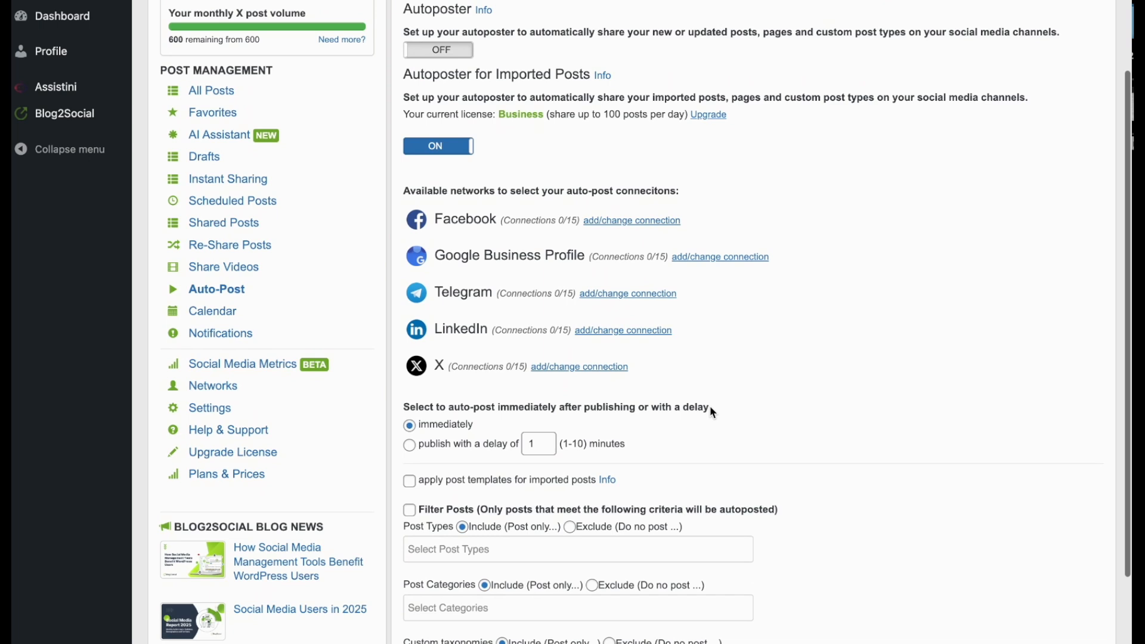
scroll("down", 3)
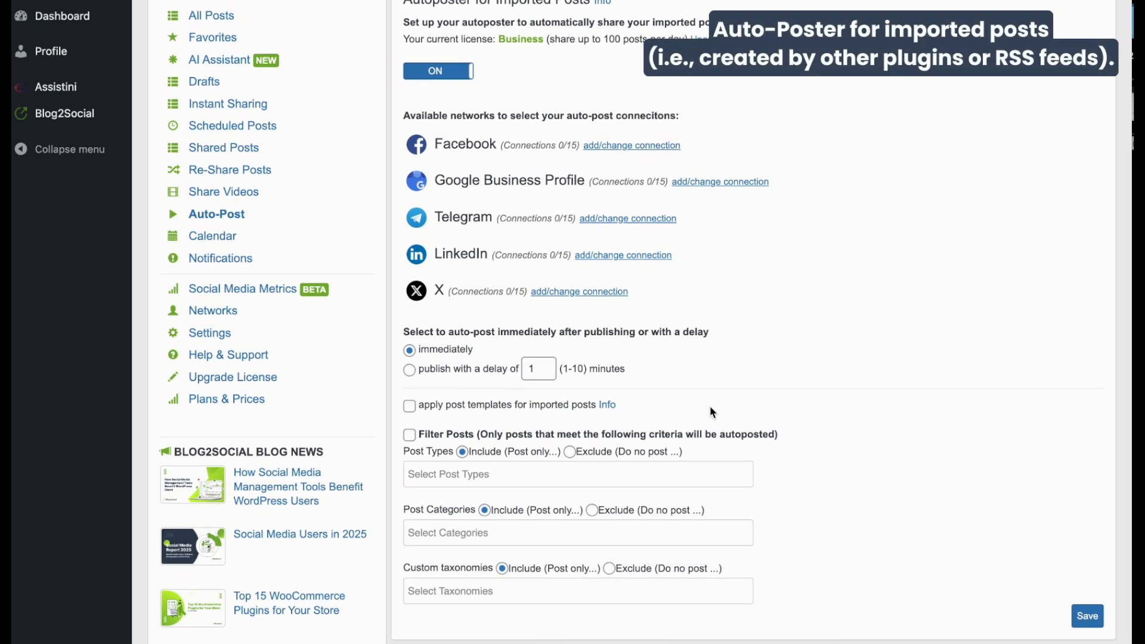
mouse_move(1049, 479)
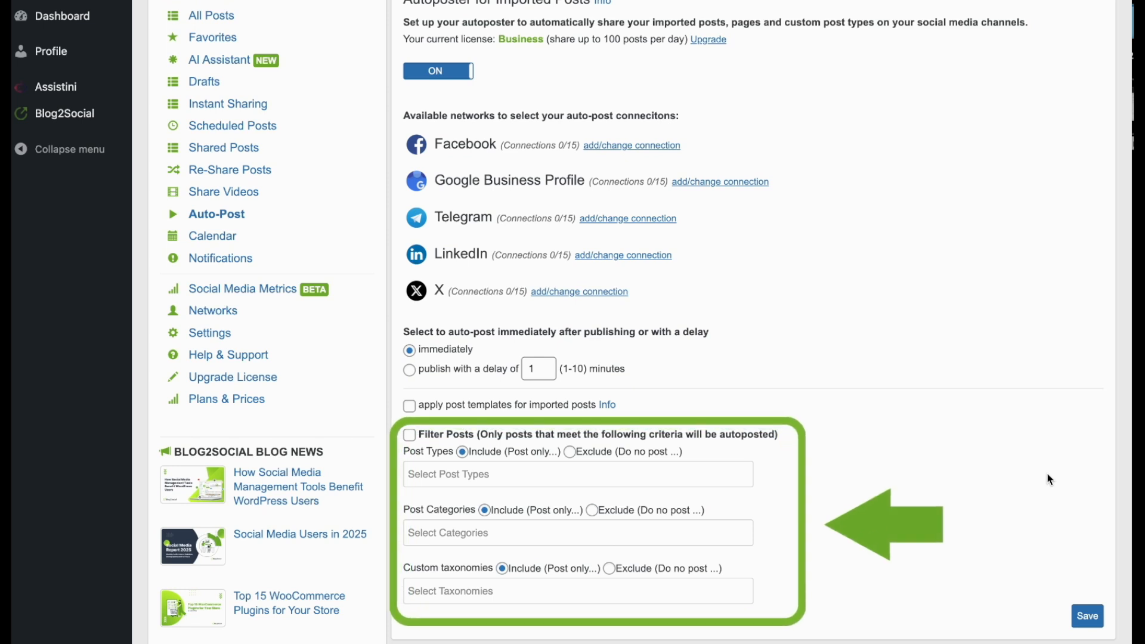
mouse_move(958, 287)
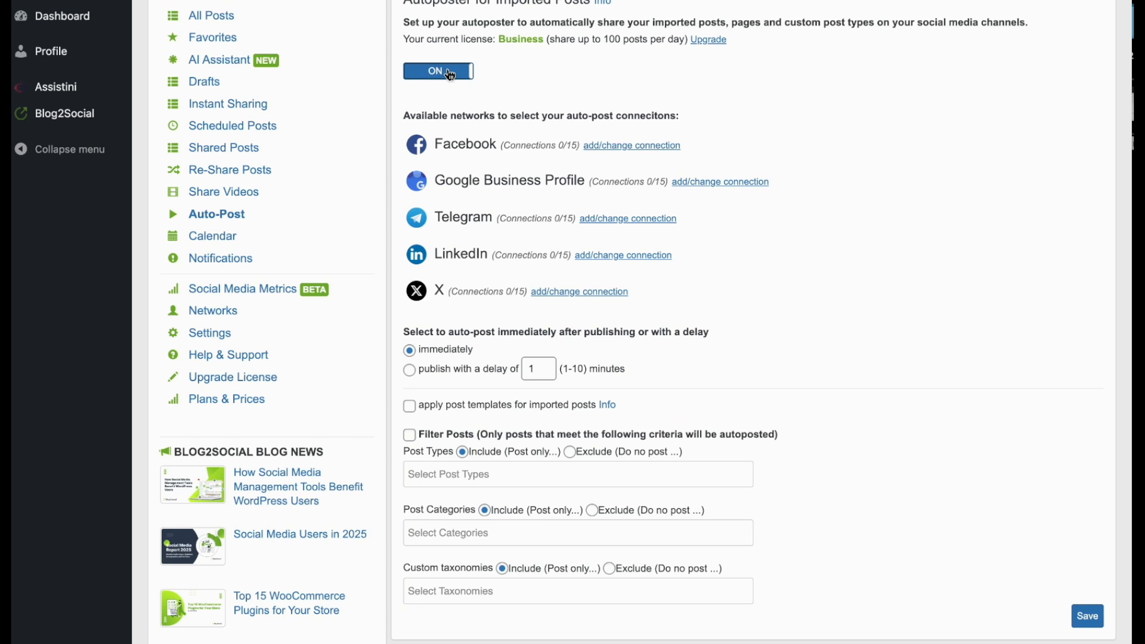
left_click(438, 71)
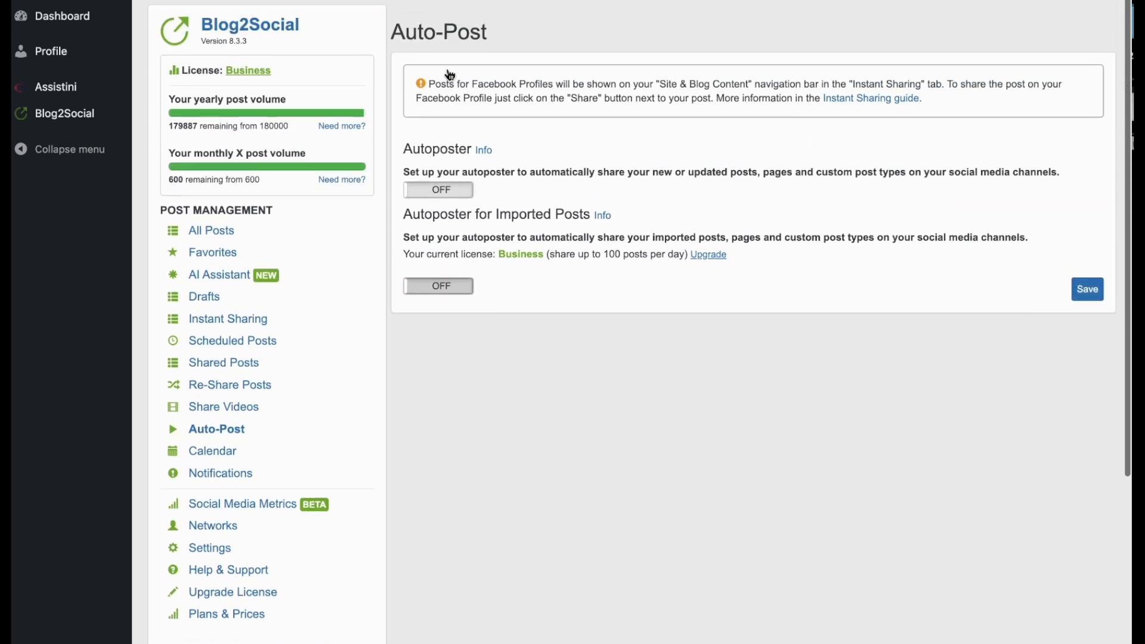